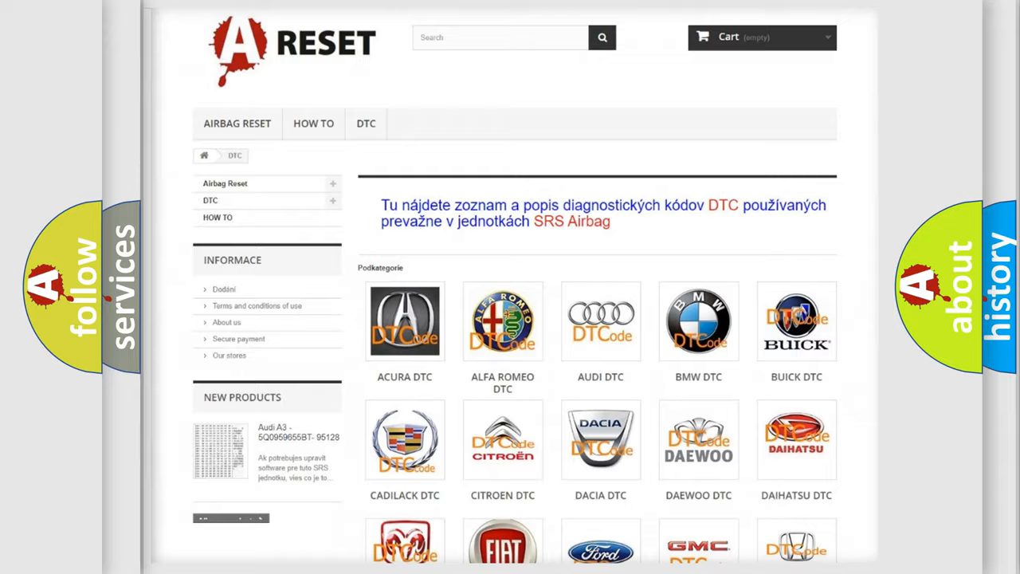
Reach the Jeep logo in the manufacturer grid and load the Jeep DTC code list.
scroll(down, 3)
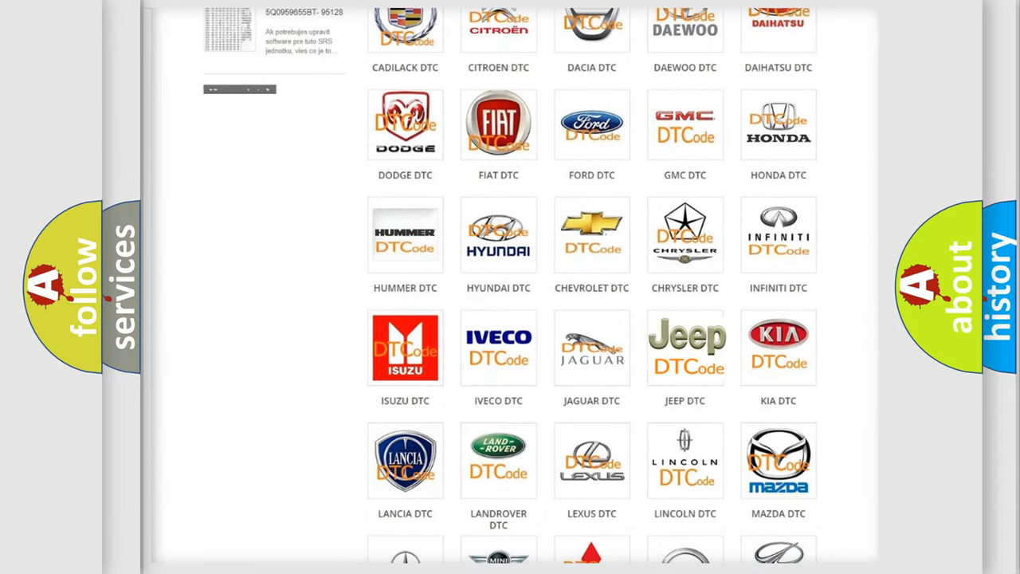
click(685, 348)
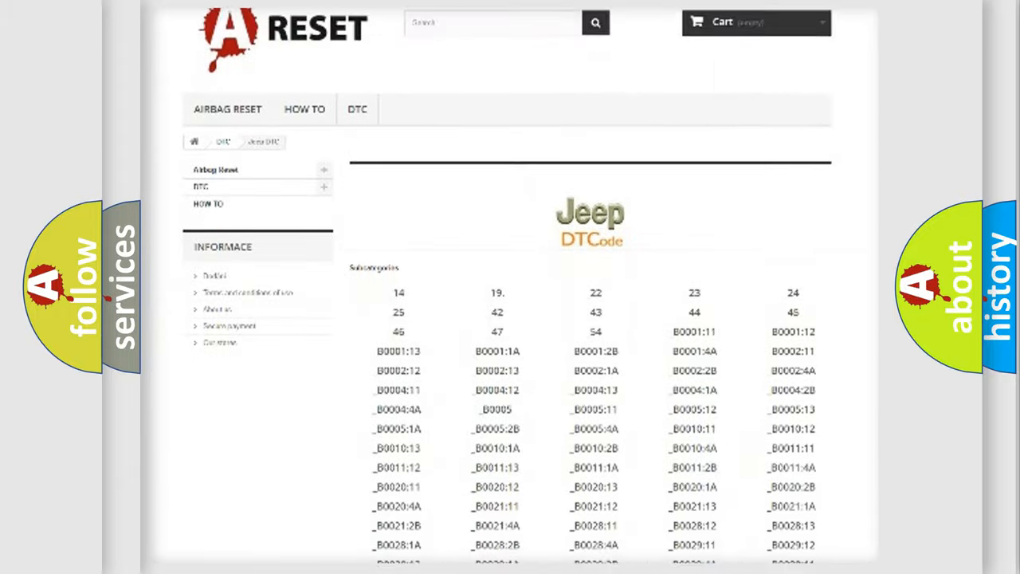
scroll(down, 3)
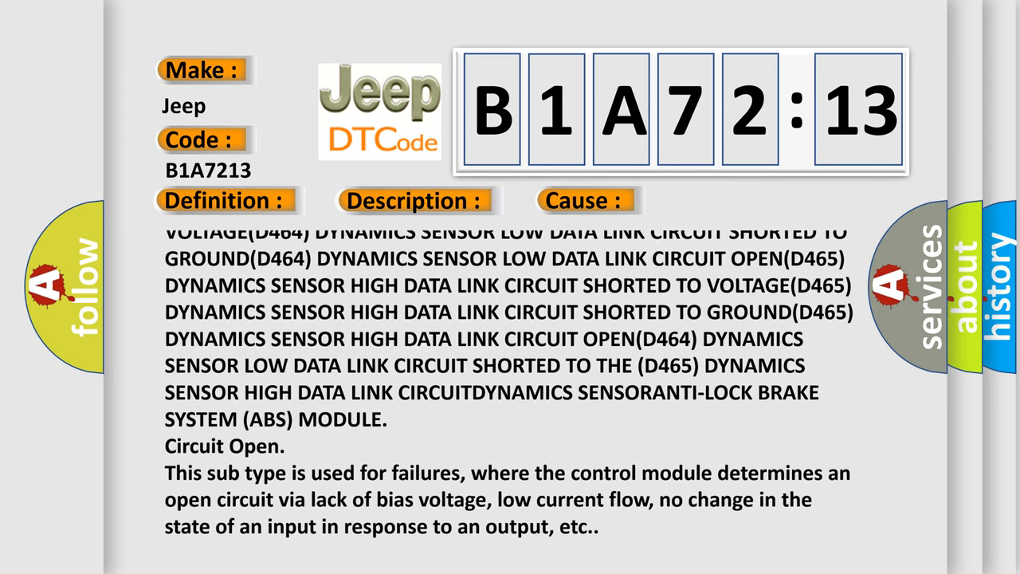
Scroll the B1A72:13 slide text down to the ABS module reference and circuit-open cause explanation.
scroll(down, 3)
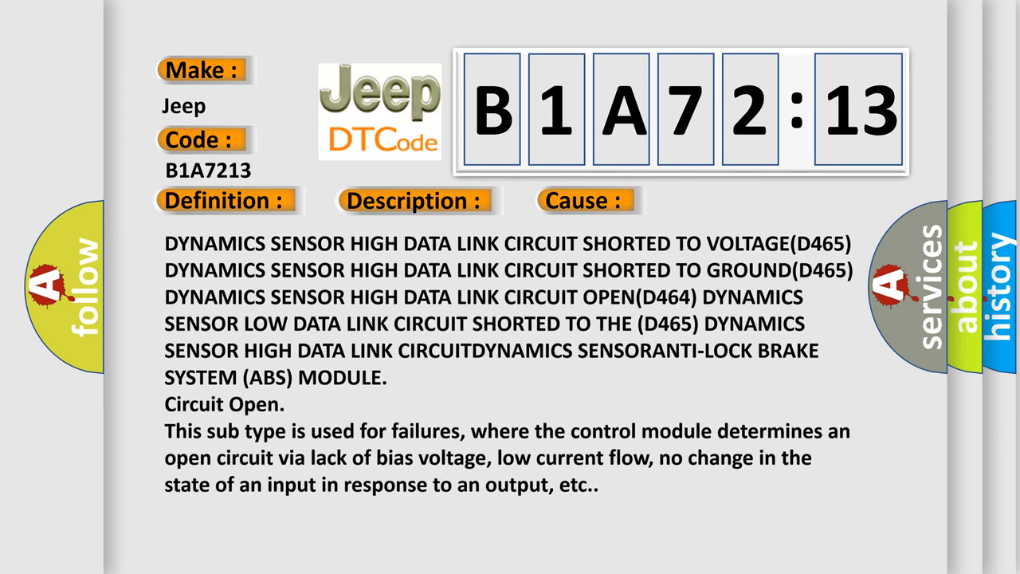
scroll(down, 3)
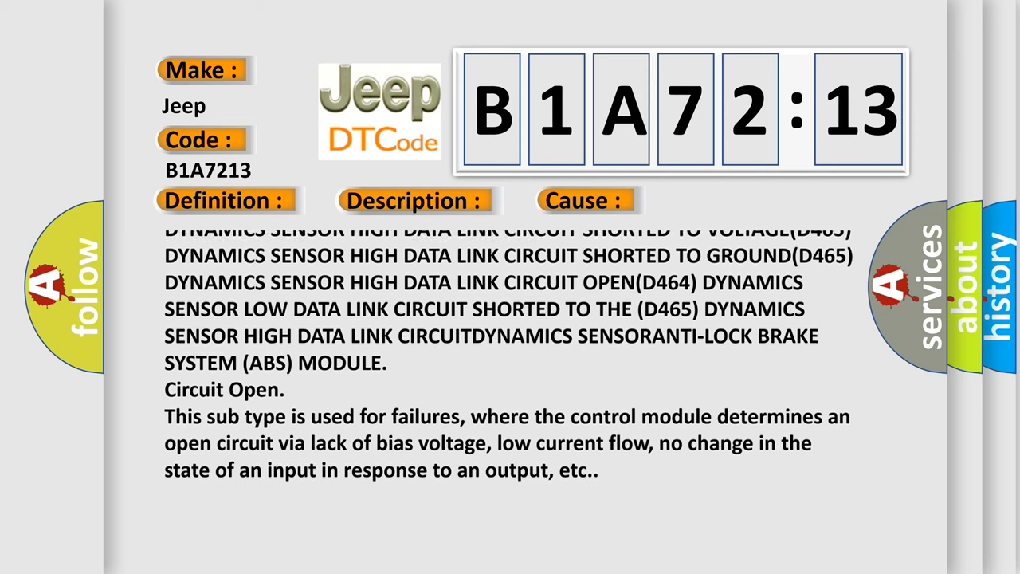